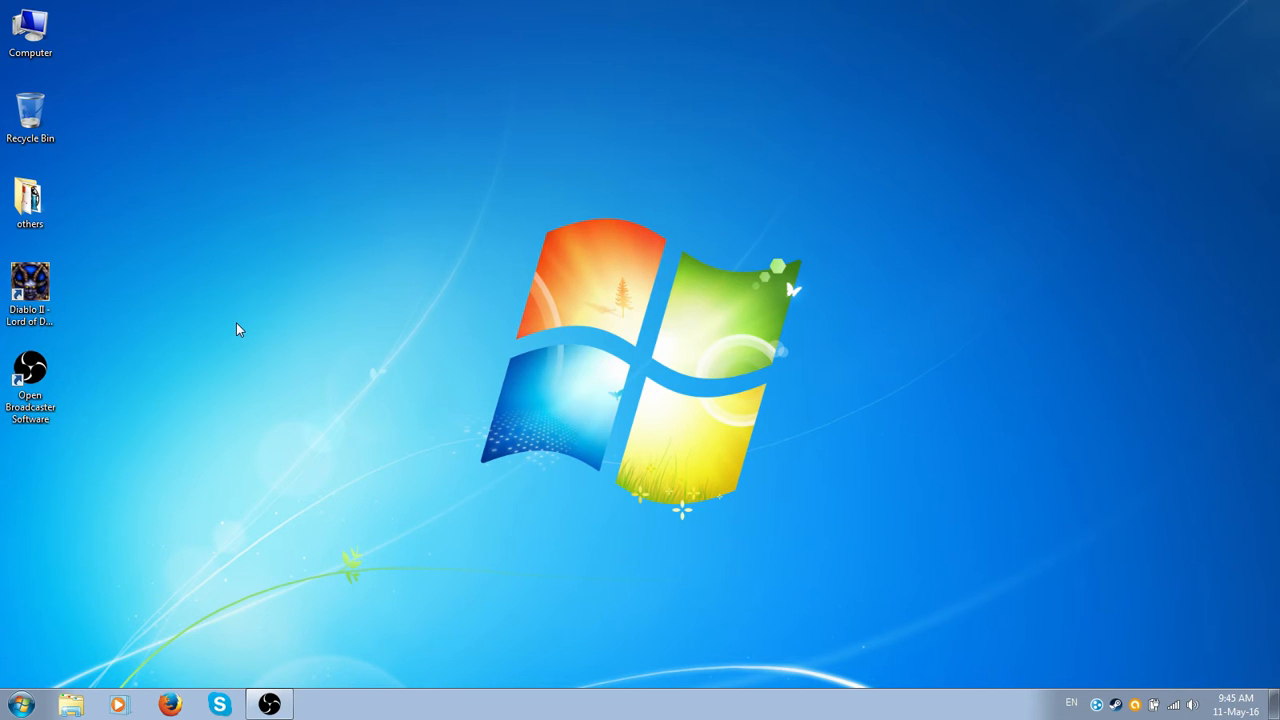
mouse_move(148, 328)
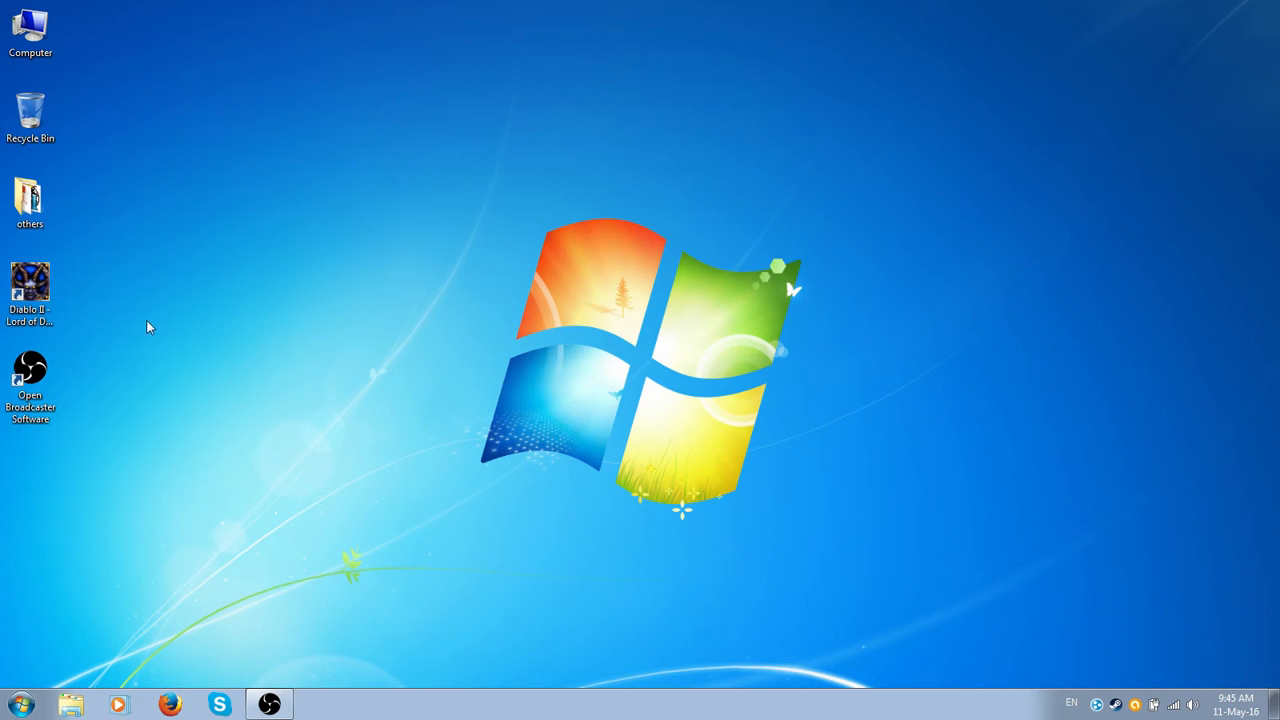
Append the launch option to the Diablo II shortcut's Target field and save its properties.
click(30, 290)
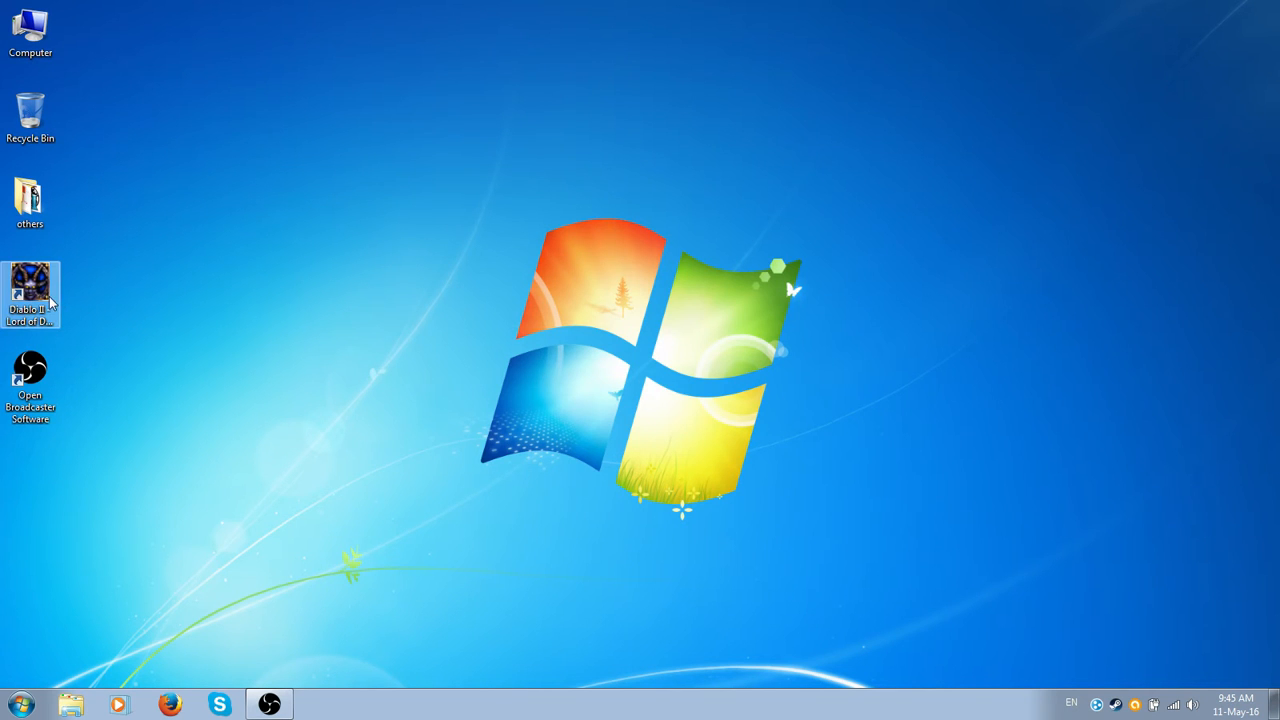
right_click(30, 296)
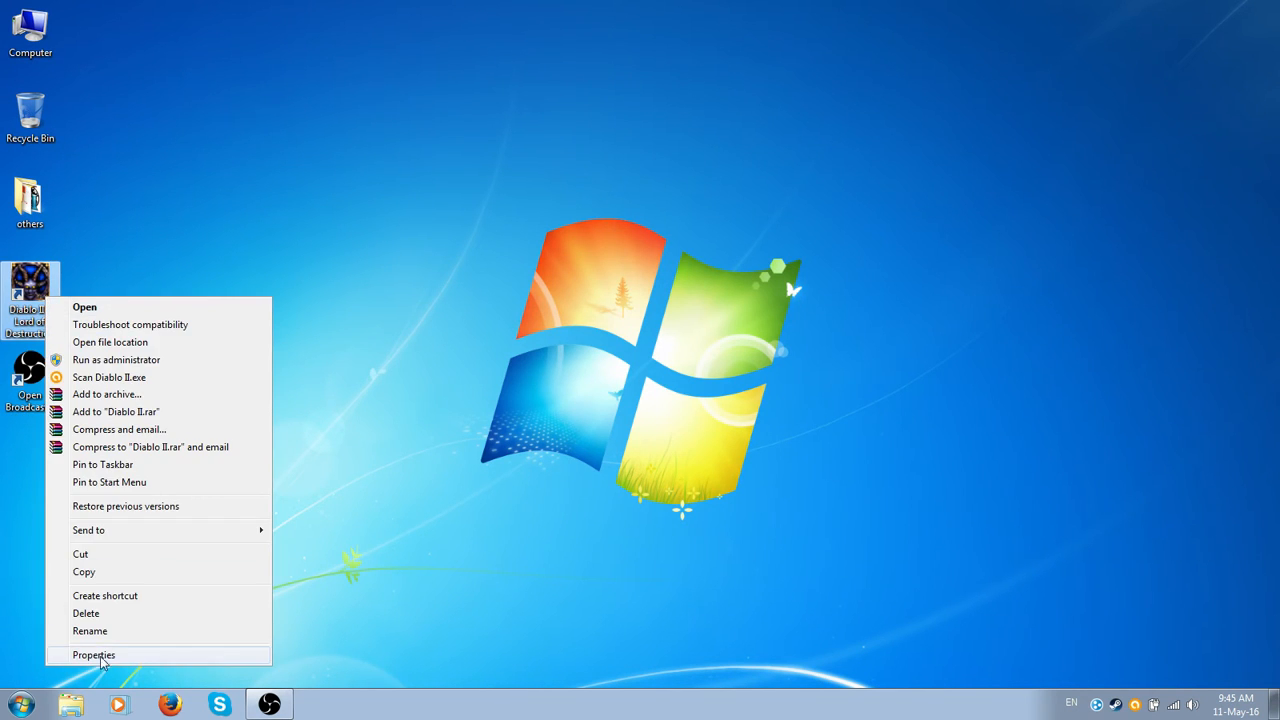
click(94, 654)
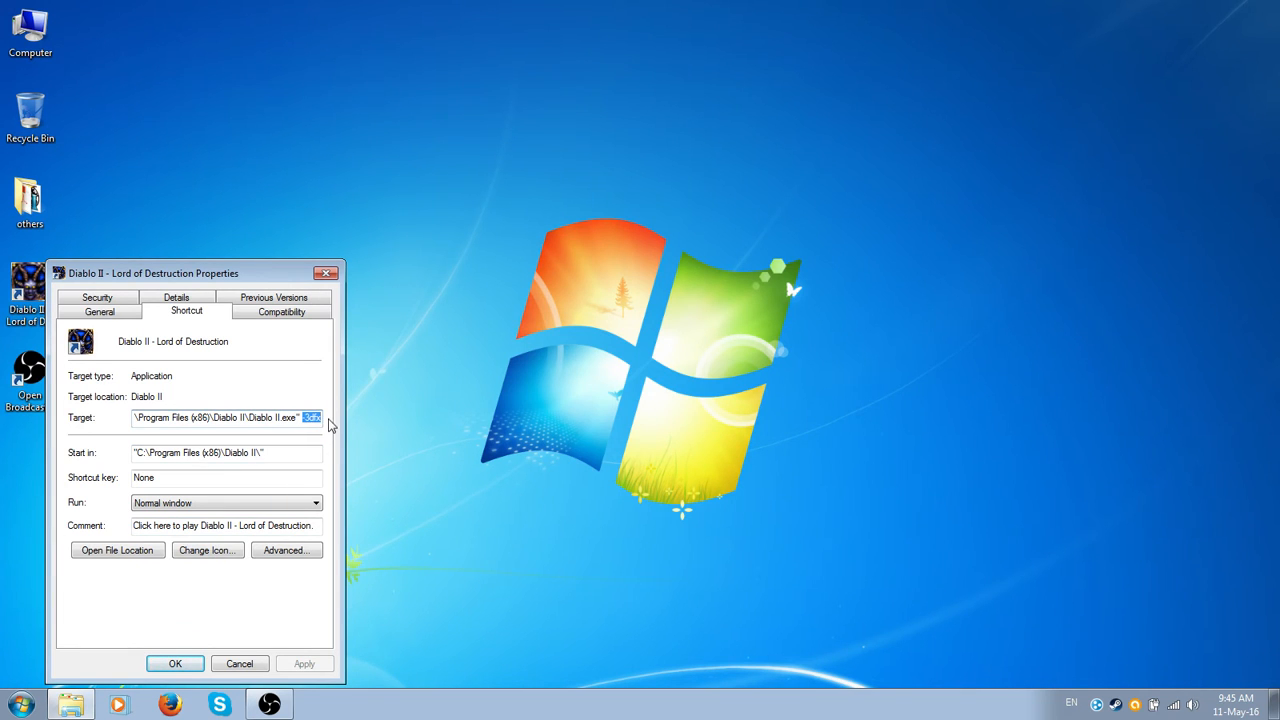
click(240, 664)
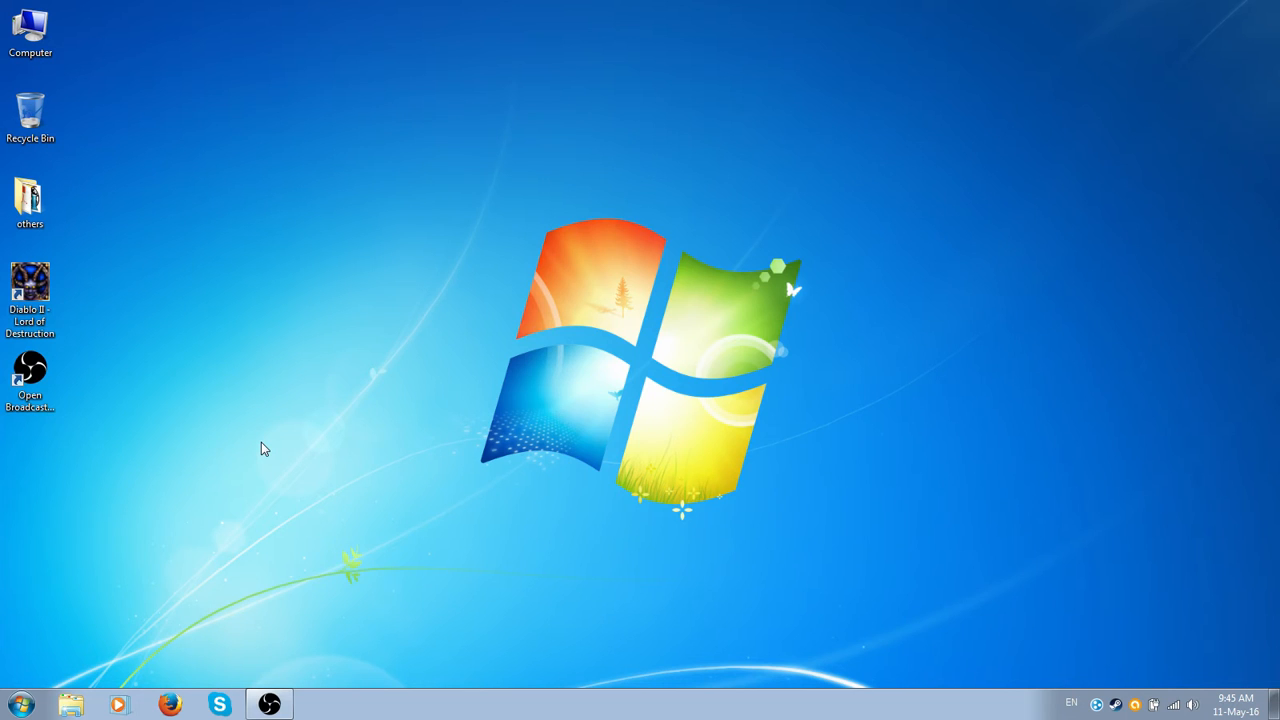
mouse_move(152, 404)
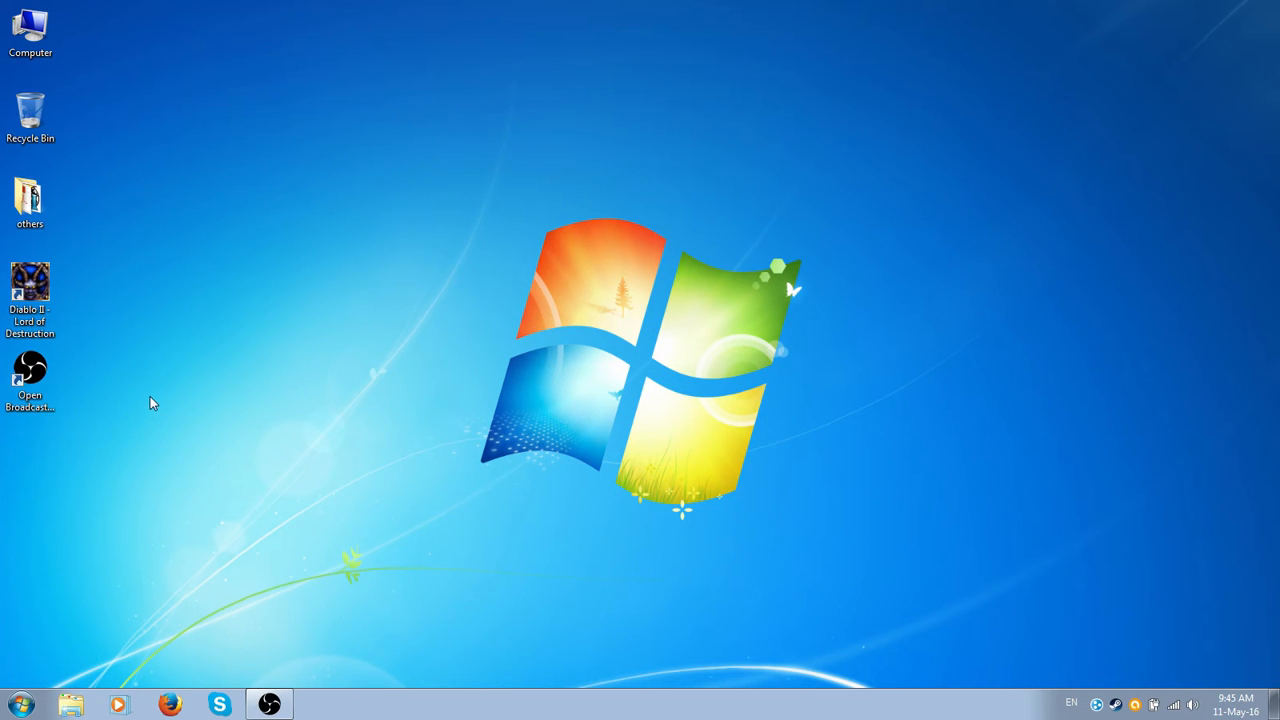
Run Open Broadcaster Software as administrator from its desktop shortcut.
right_click(30, 376)
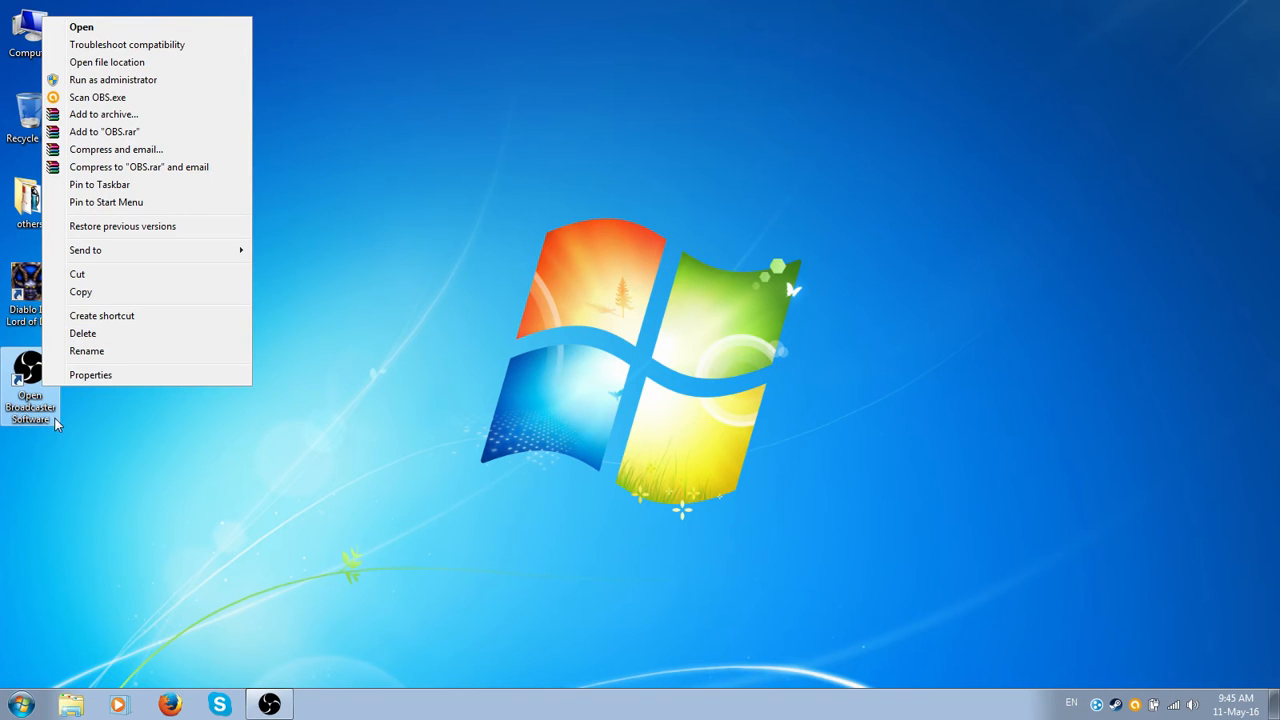
mouse_move(112, 80)
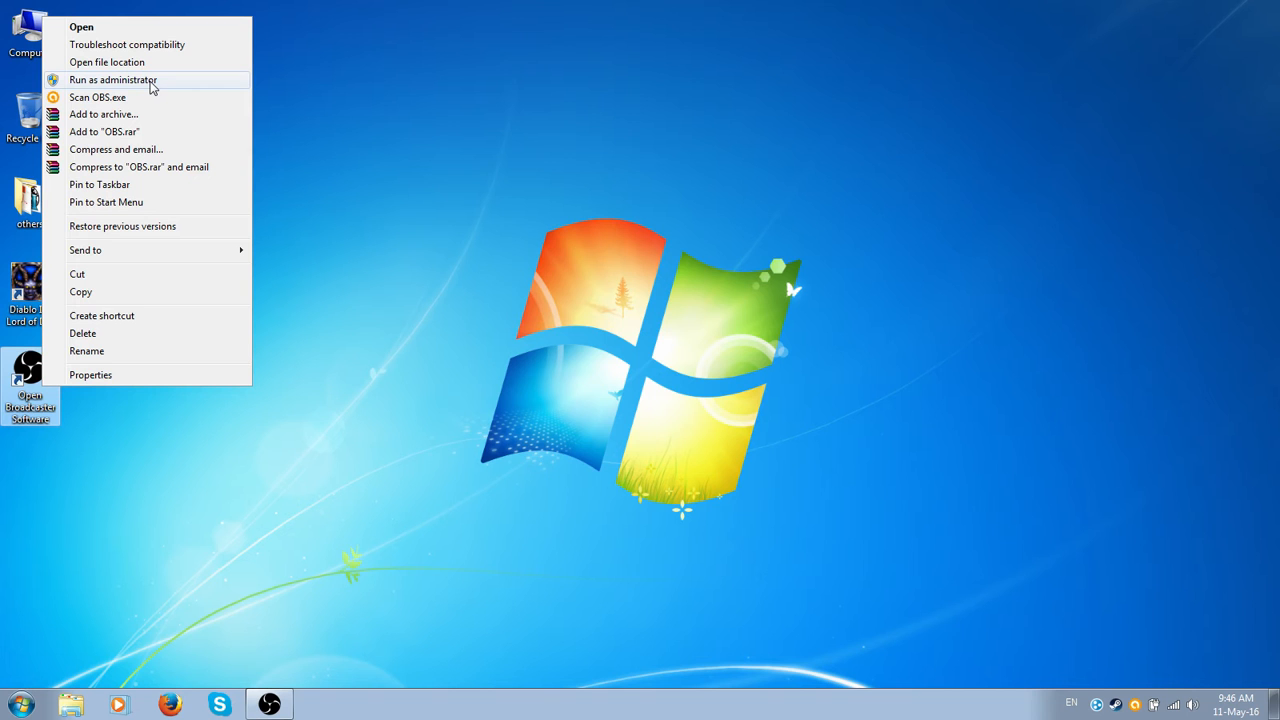
click(112, 80)
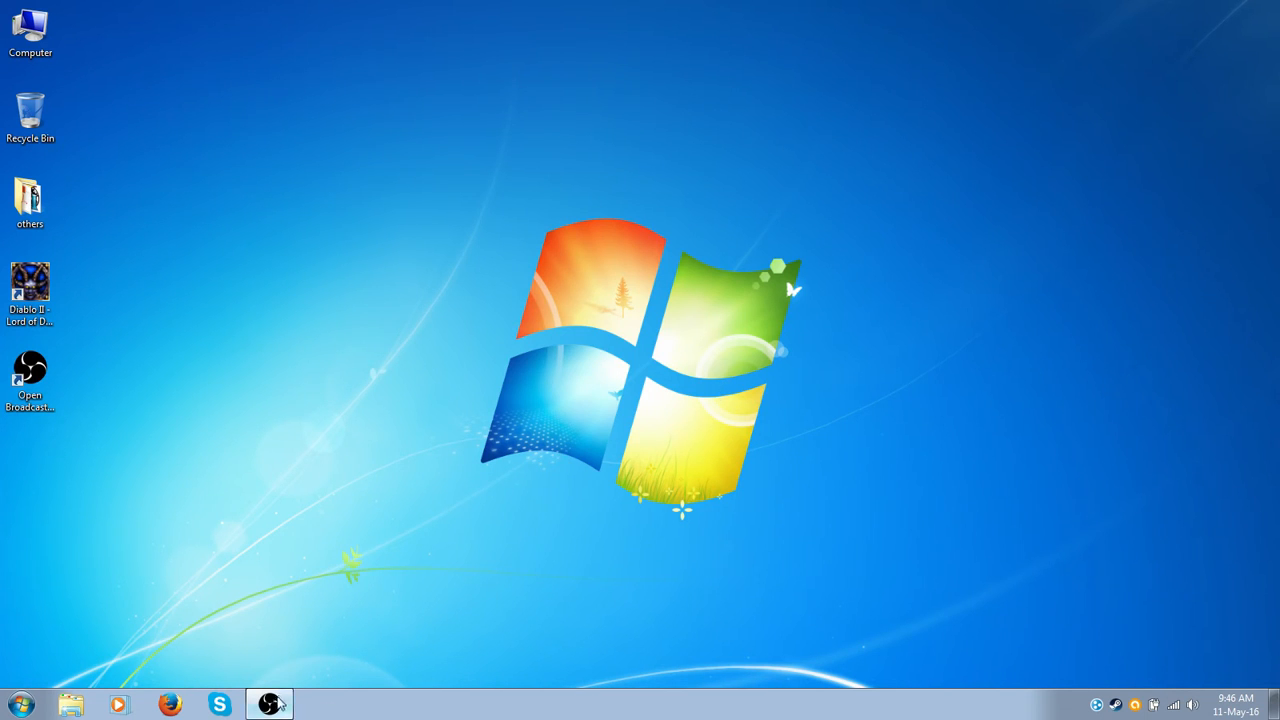
In OBS Settings > Video, enter a custom base resolution of 800x600 and apply it.
click(270, 704)
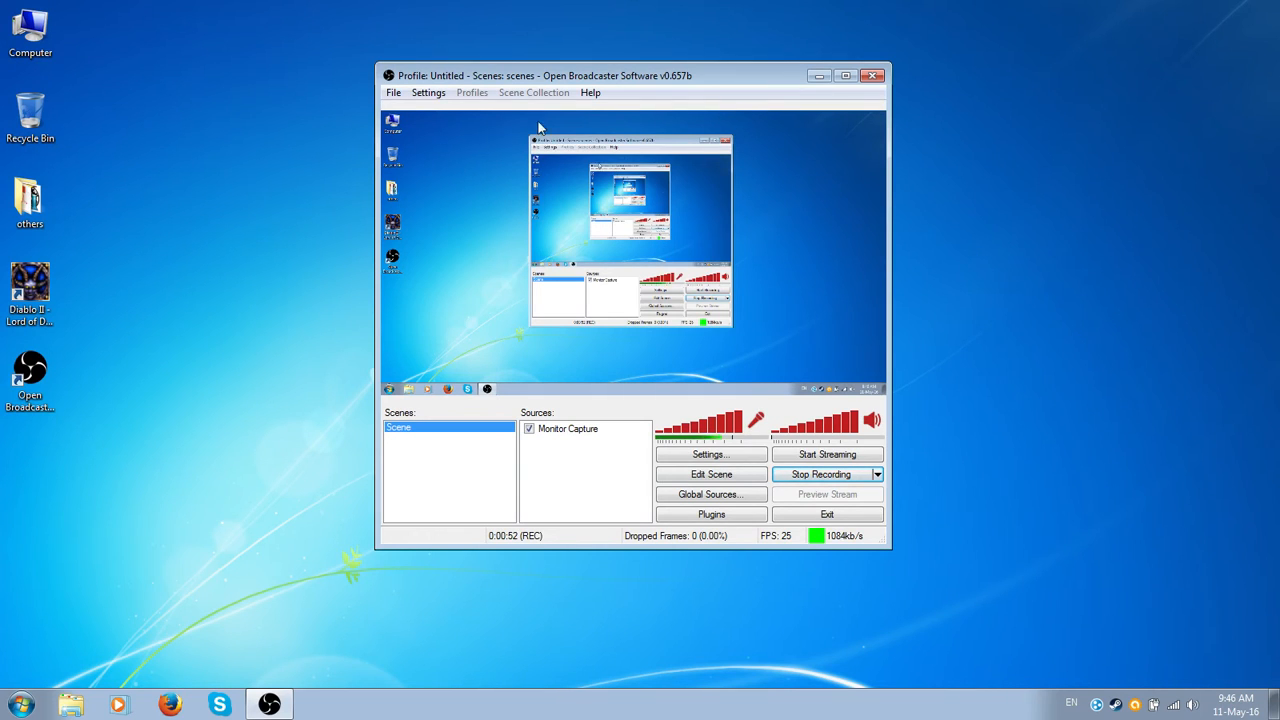
click(428, 92)
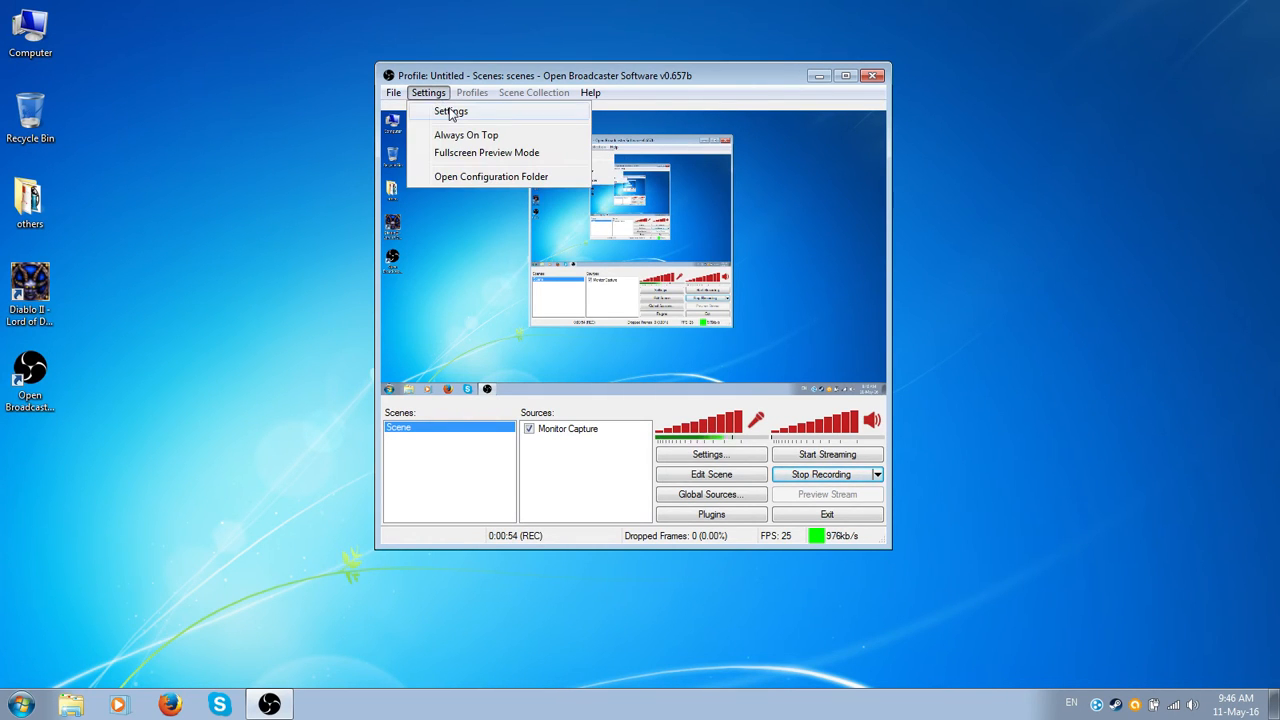
click(452, 112)
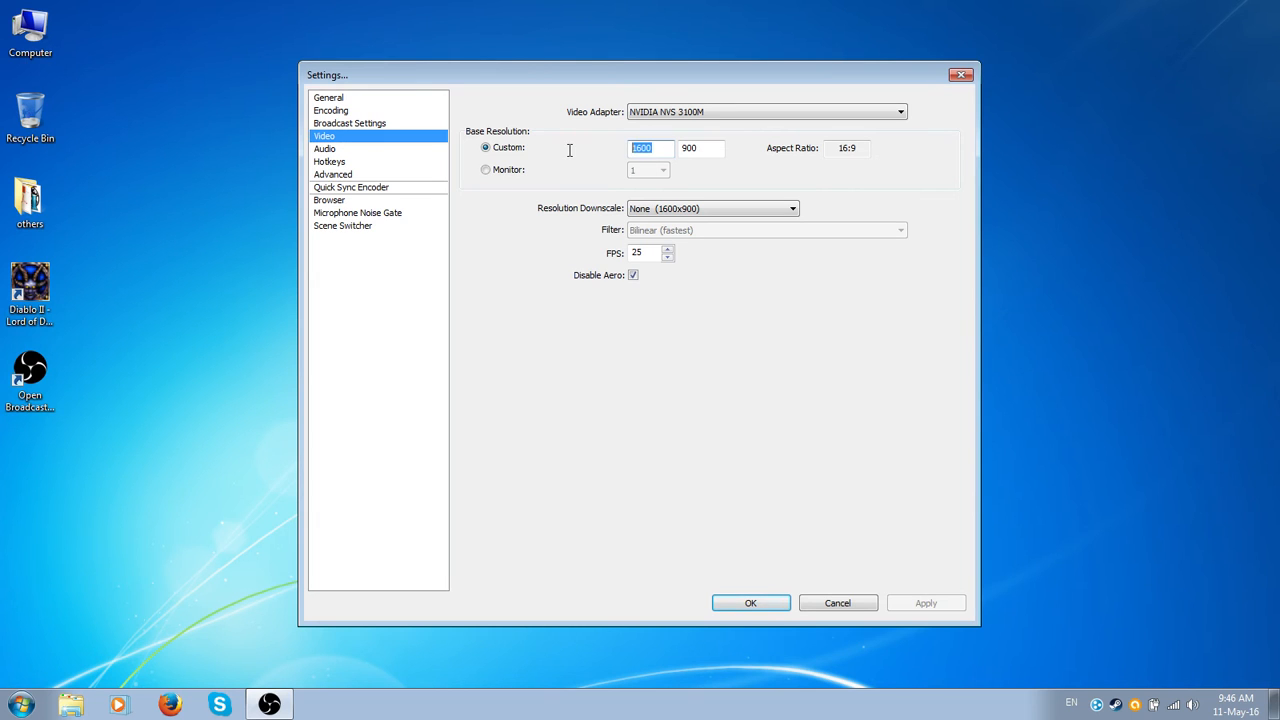
mouse_move(608, 156)
text(800)
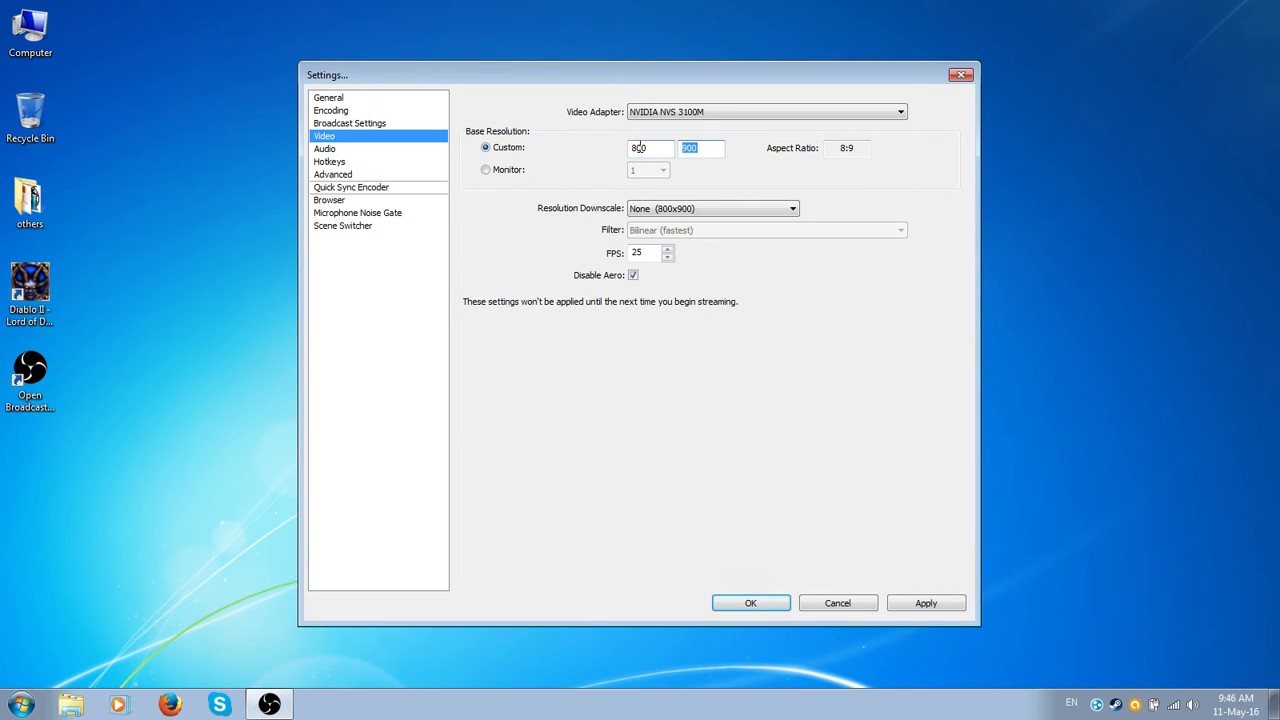
text(600)
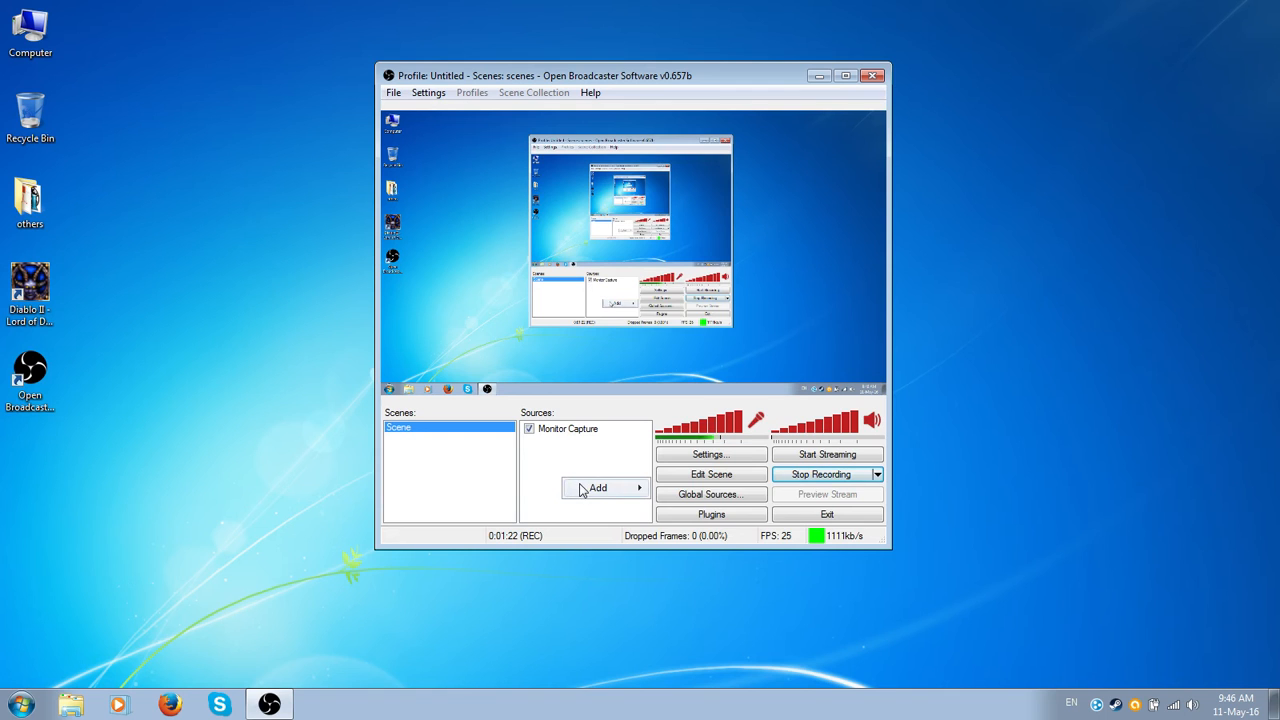
Create a Game Capture source named diablo2, bringing up its capture properties.
click(596, 488)
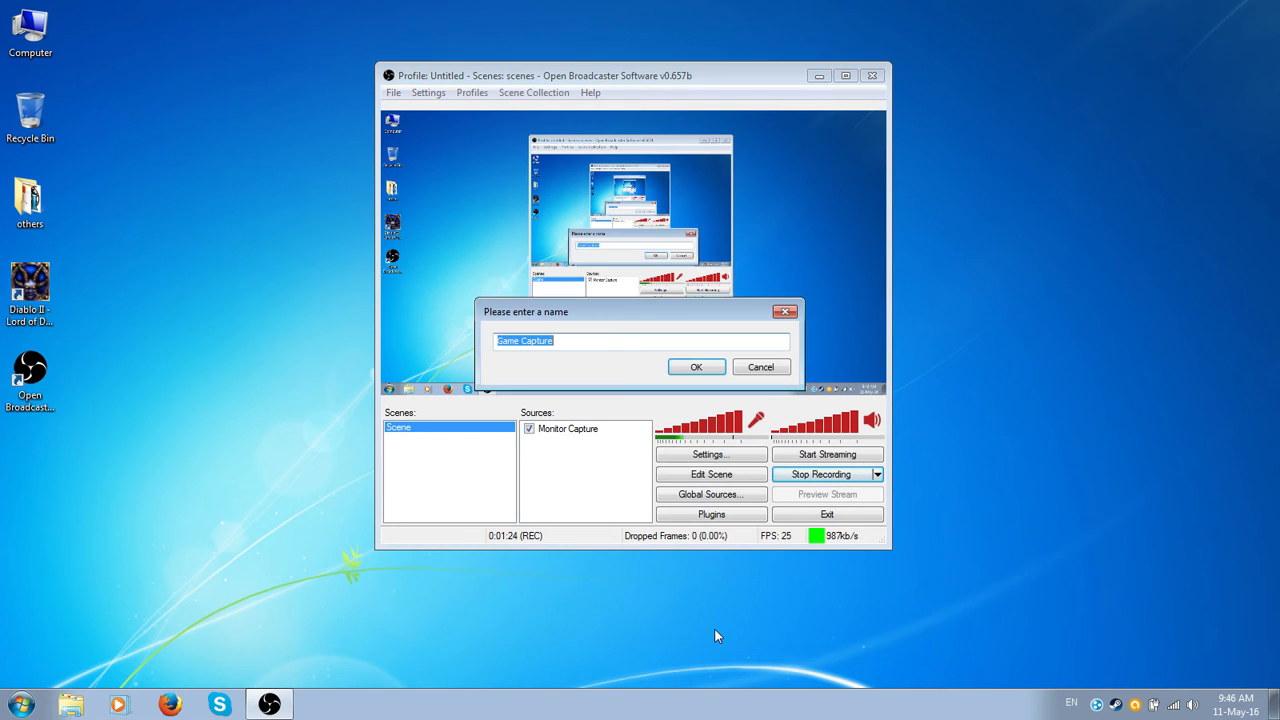
text(di)
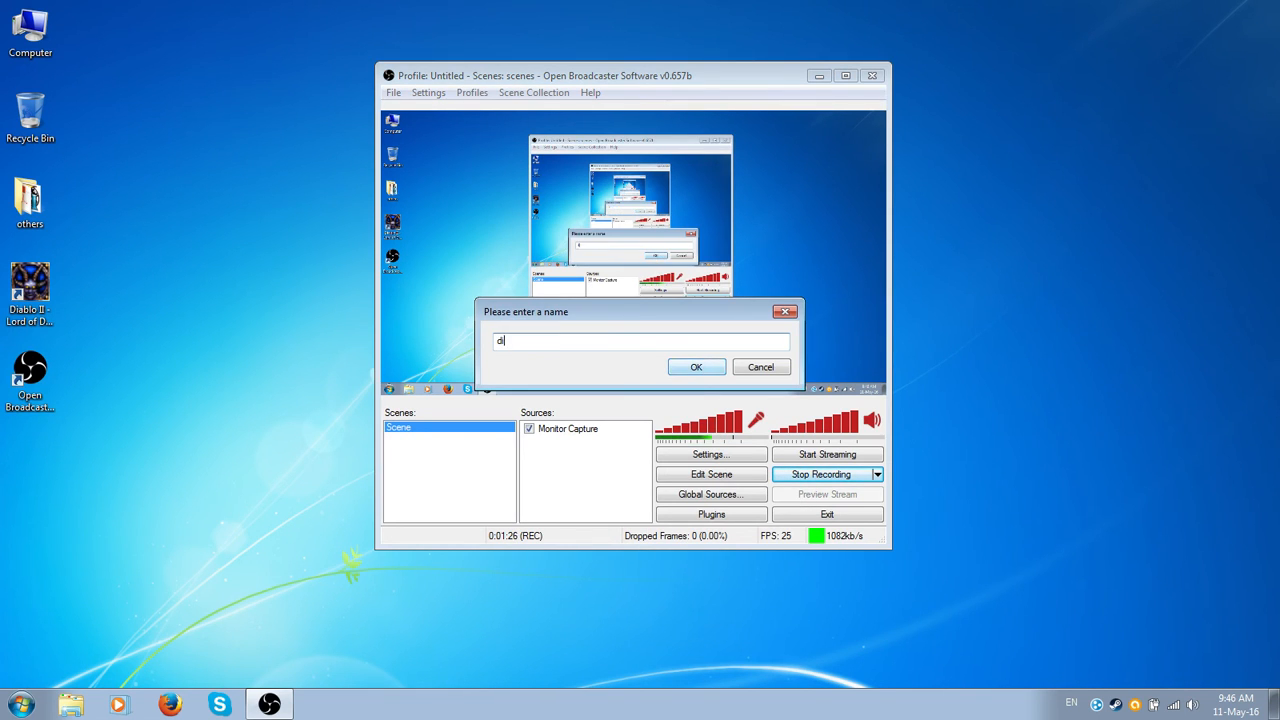
click(696, 366)
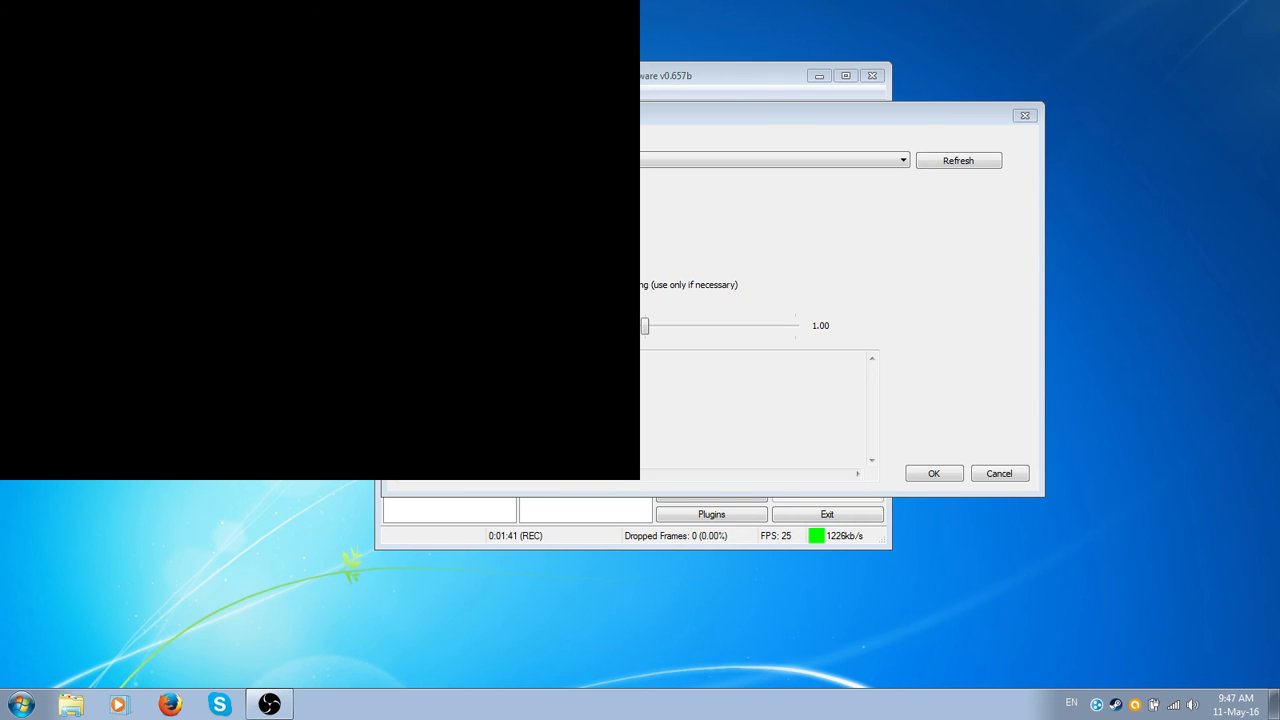
Refresh the game list, select [Game]: Diablo II as the application and confirm.
click(956, 160)
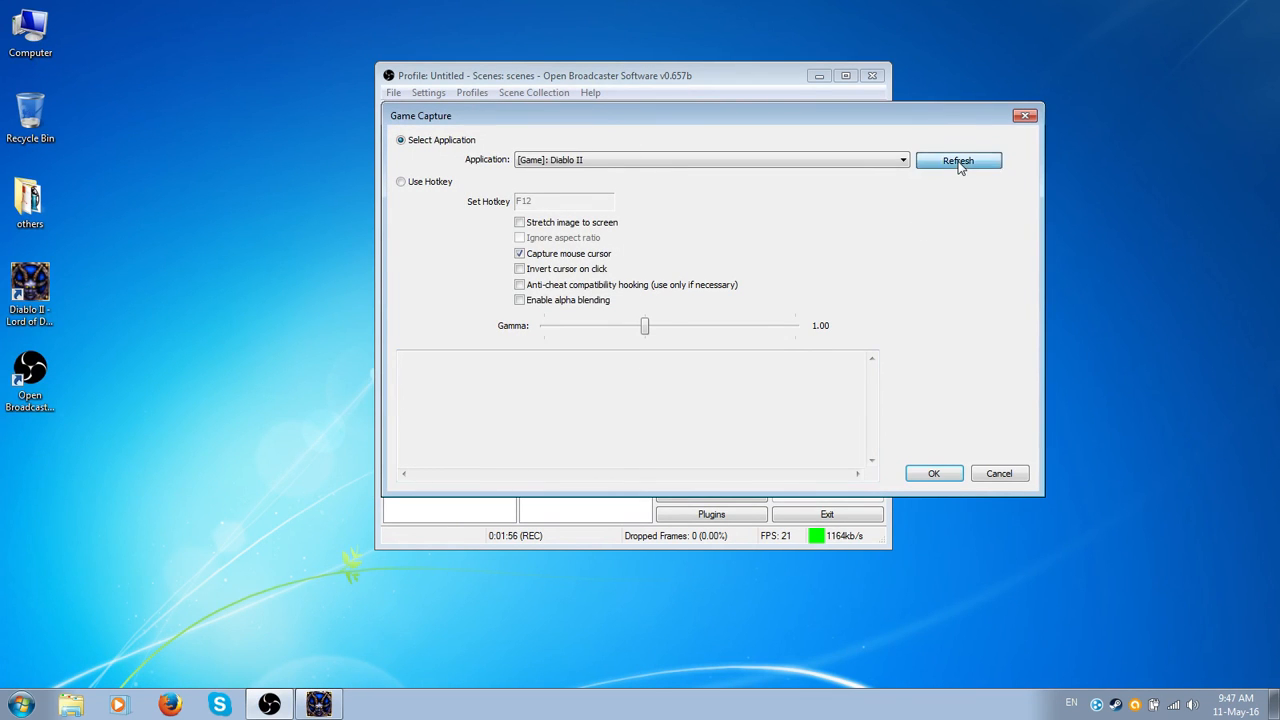
mouse_move(584, 196)
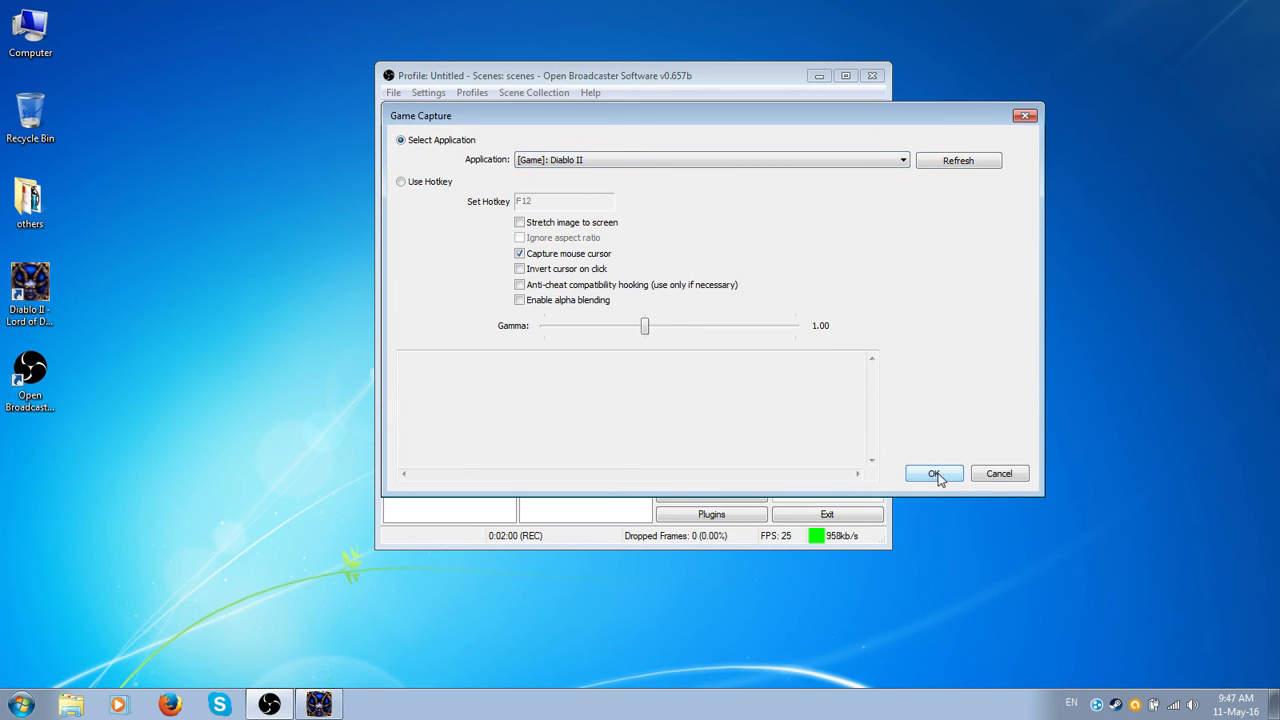
click(932, 472)
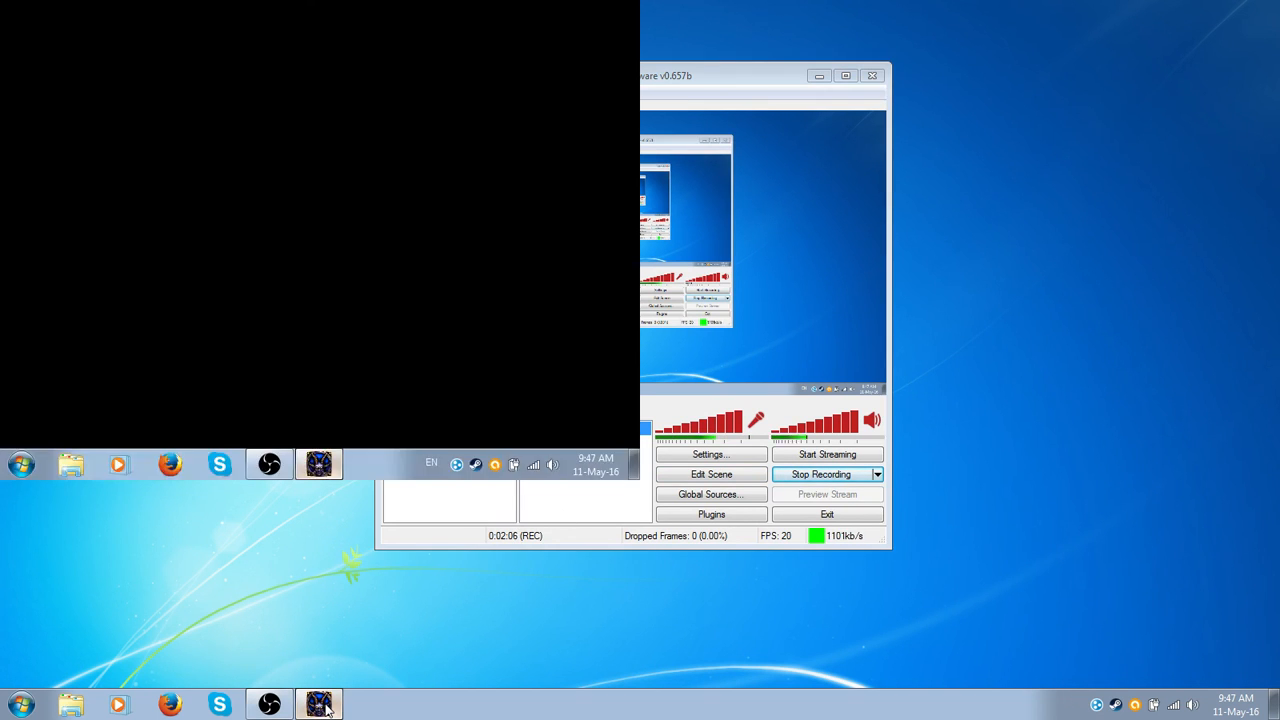
click(320, 704)
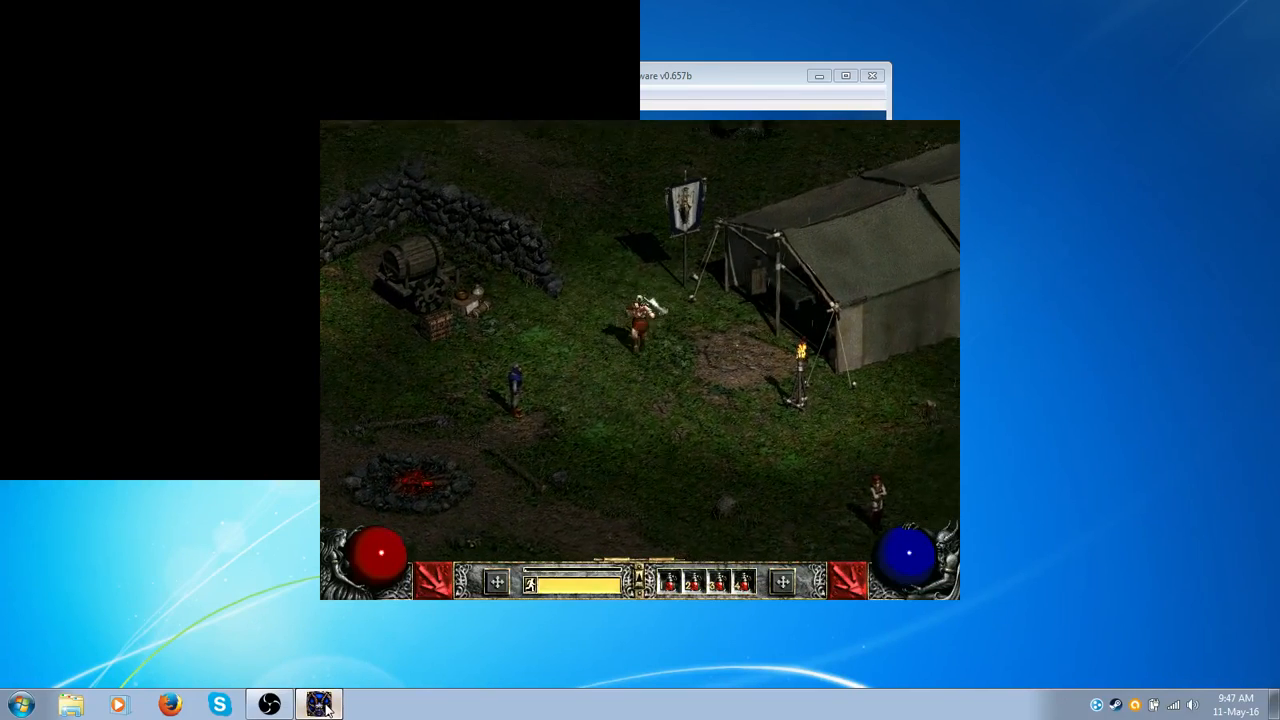
click(318, 704)
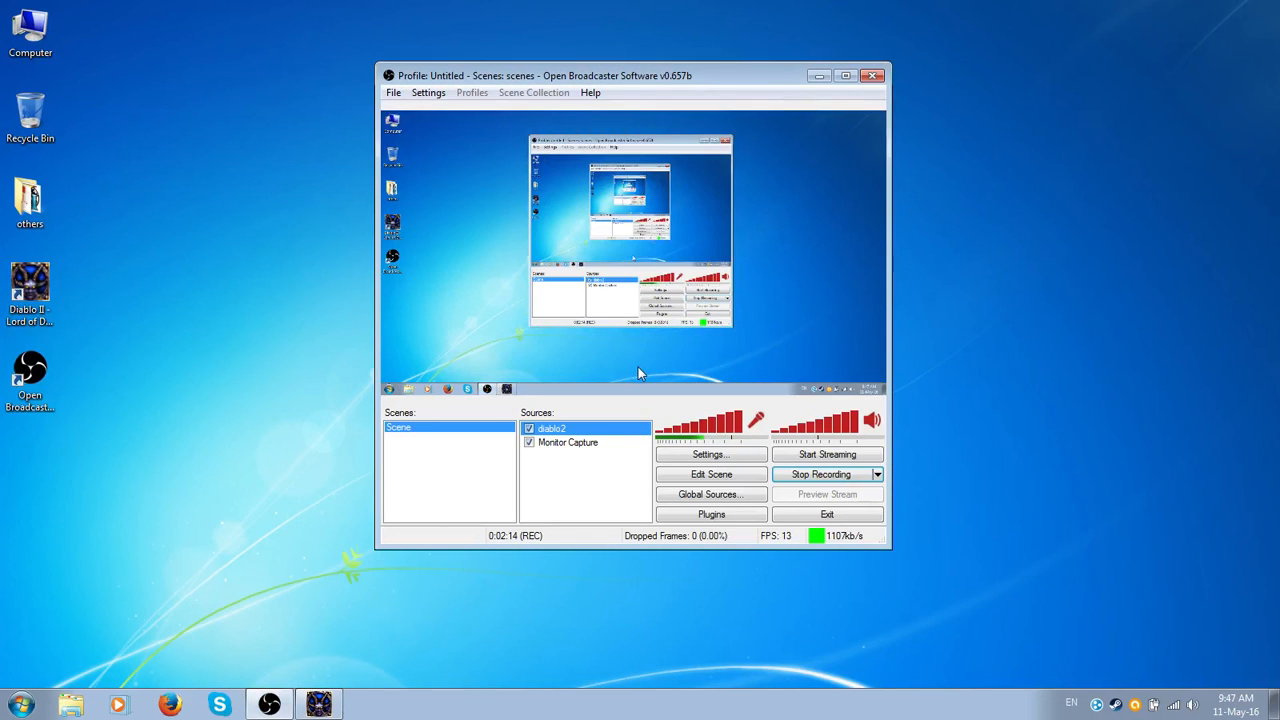